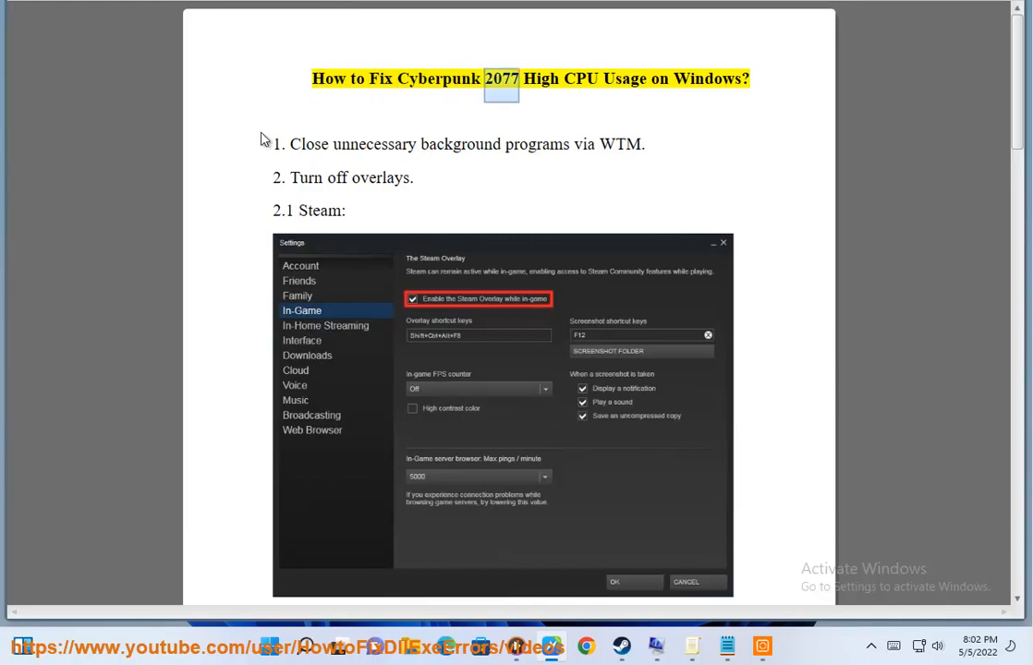
Step: Start Read Aloud on the tutorial and reach the 2.2 GOG Galaxy subsection
double_click(705, 78)
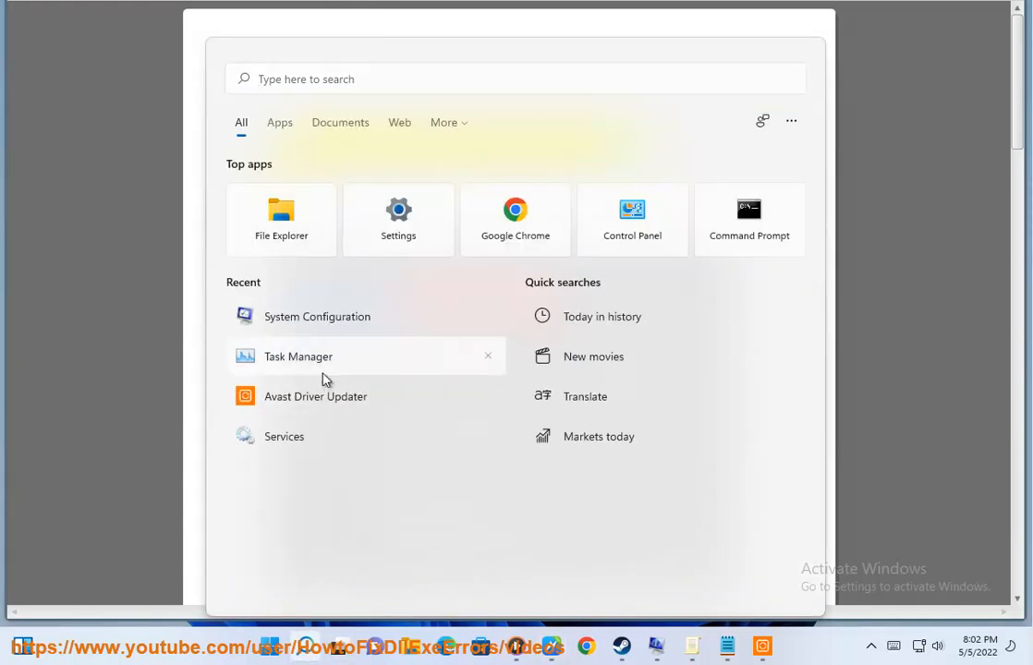
left_click(299, 355)
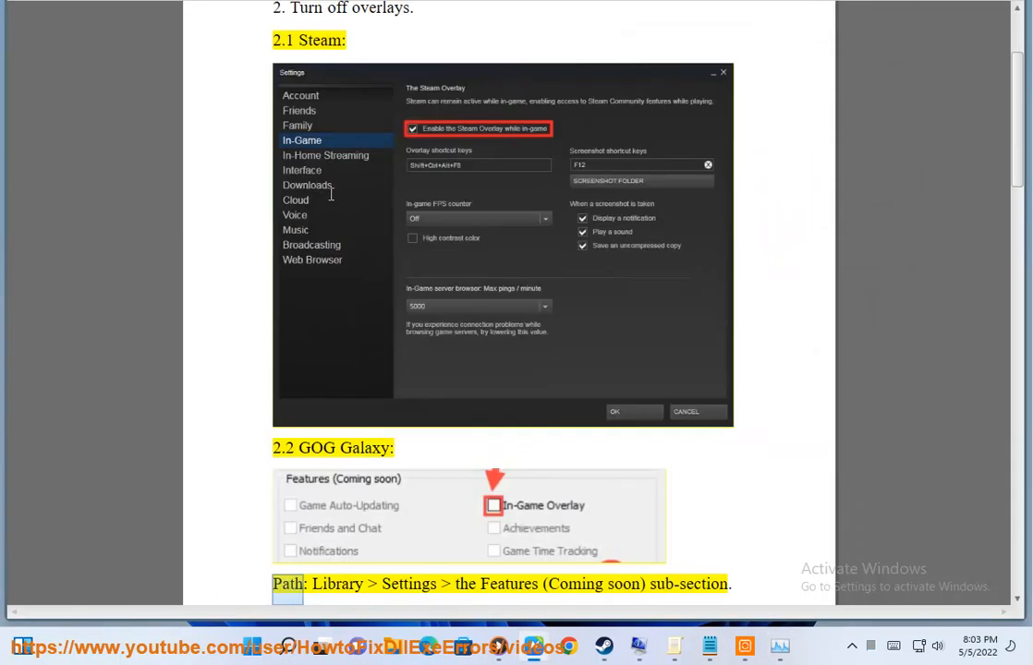
Step: Continue reading past the GOG Galaxy path line and cancel the Steam Login pop-up
scroll("down", 3)
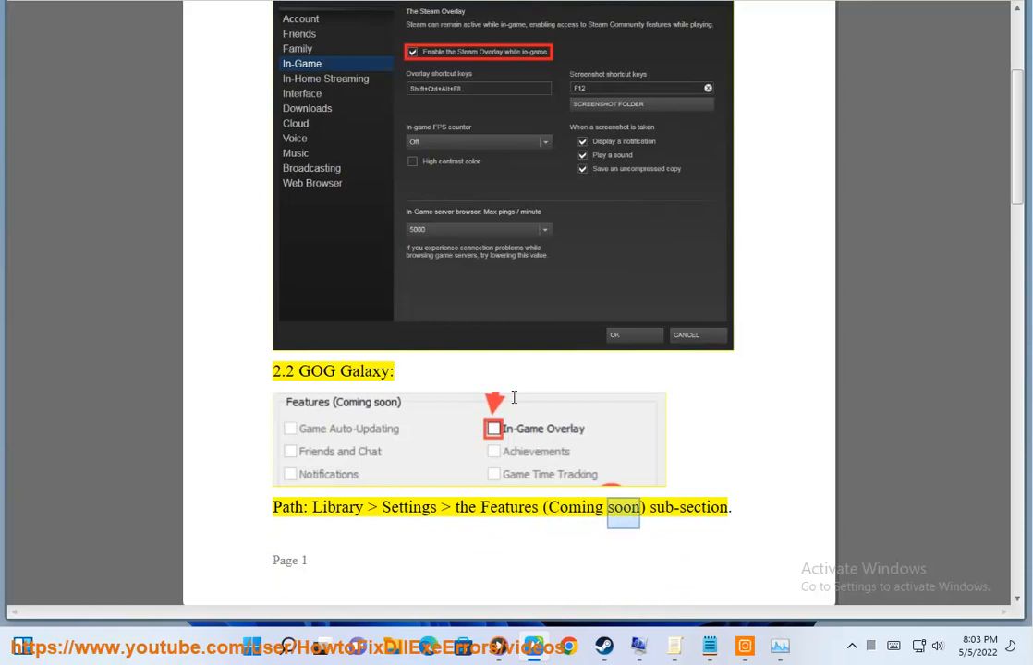
scroll("down", 3)
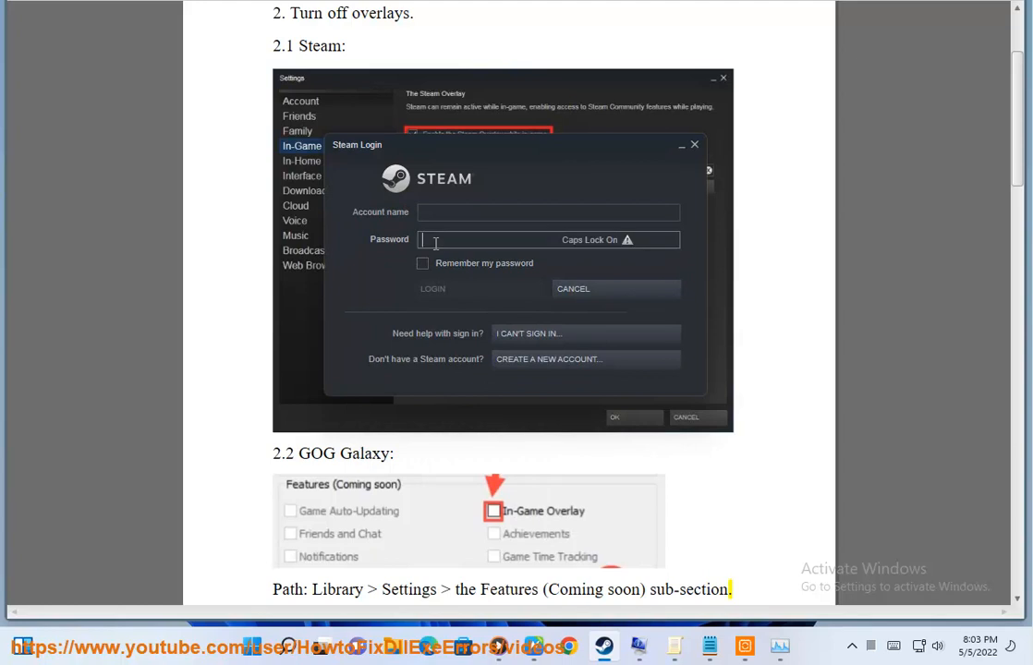
left_click(421, 262)
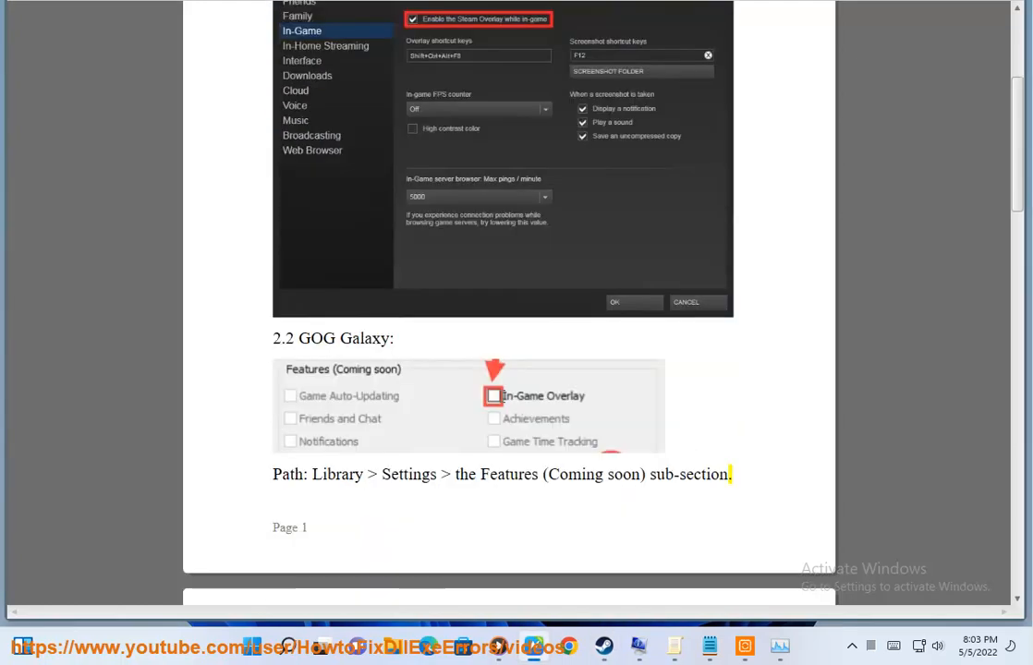
Step: Search 'GO' for GOG Galaxy and read on through section 3's graphics settings
type("GO")
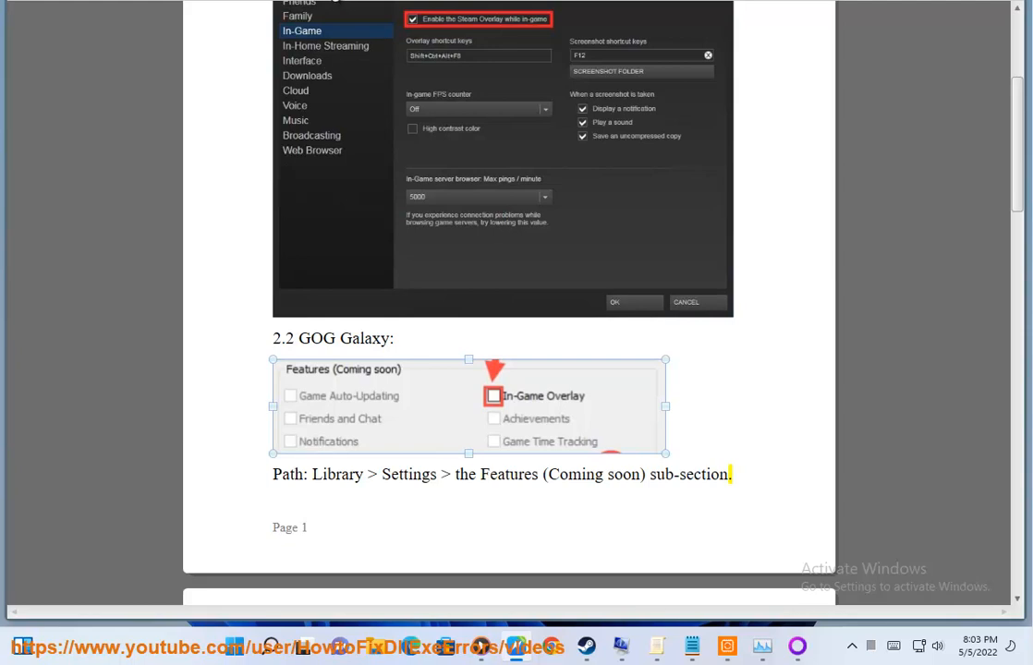
scroll("down", 3)
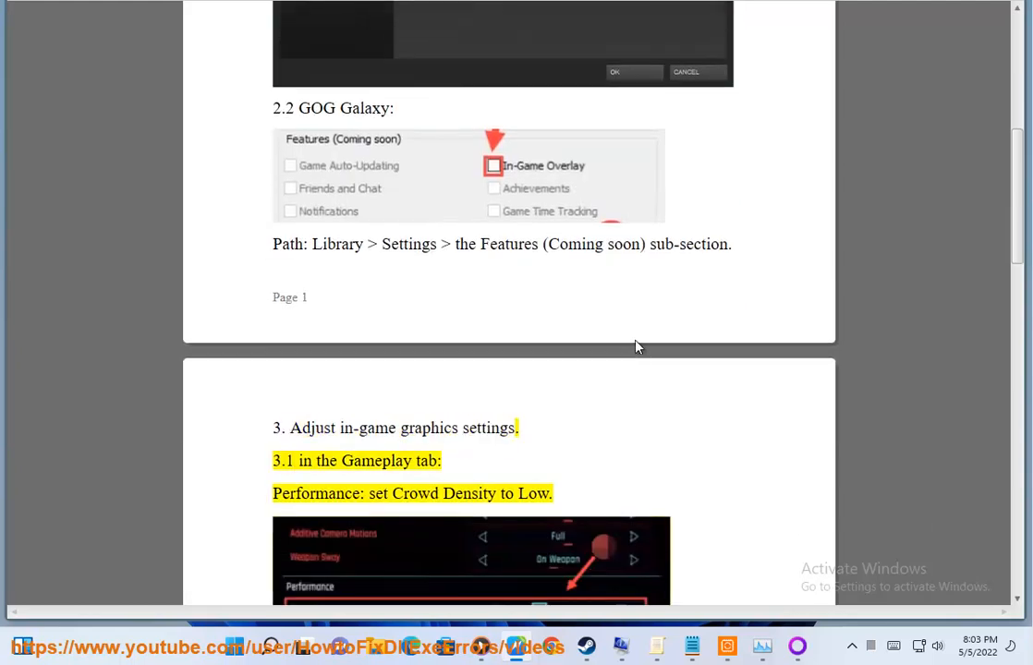
scroll("down", 3)
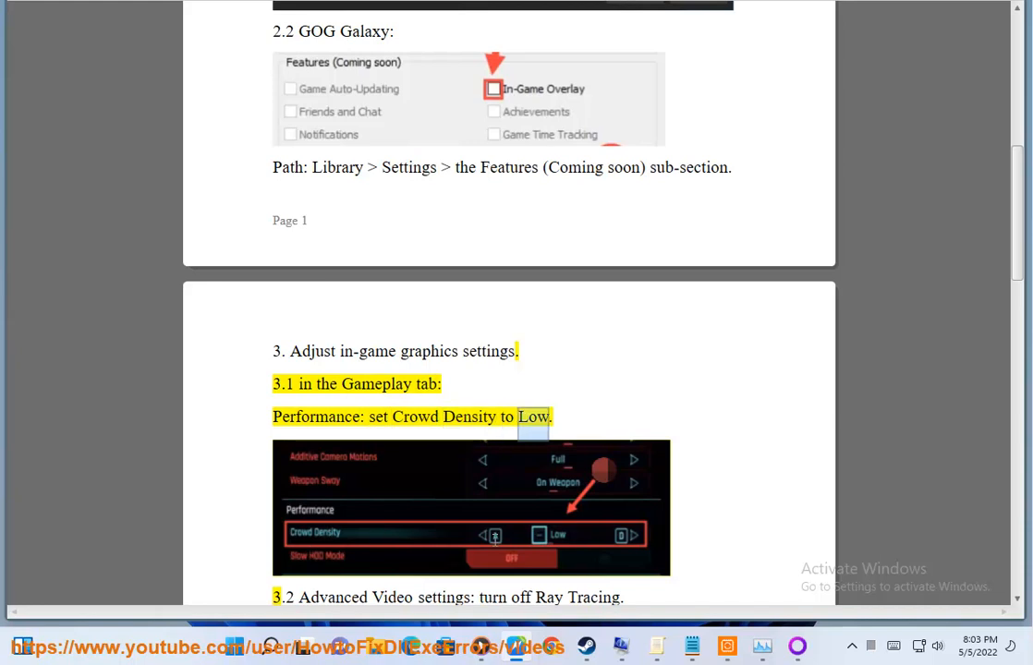
scroll("down", 3)
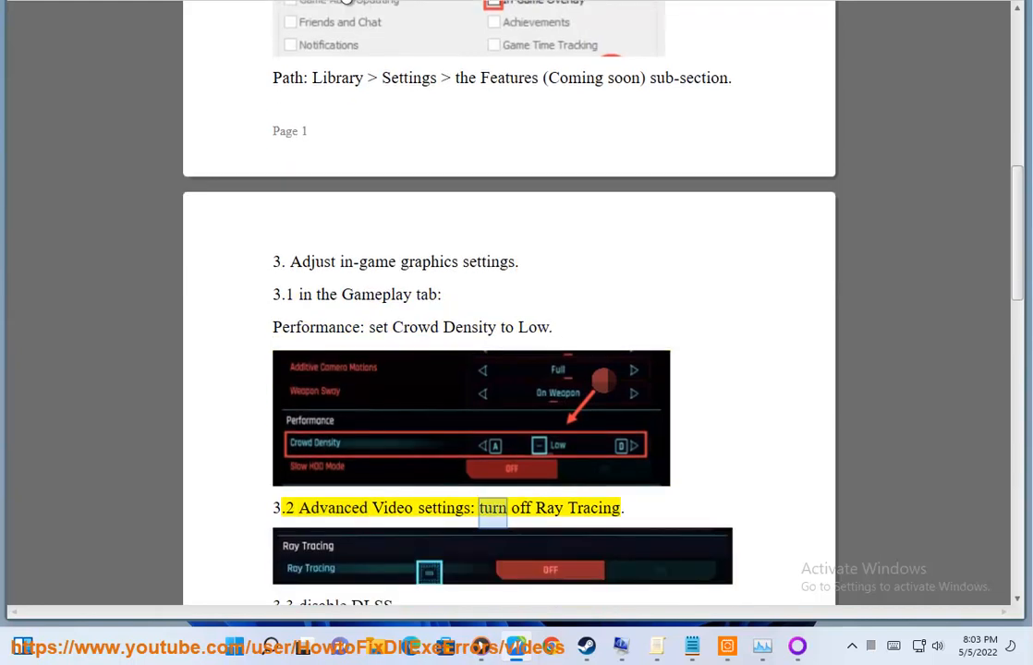
scroll("down", 3)
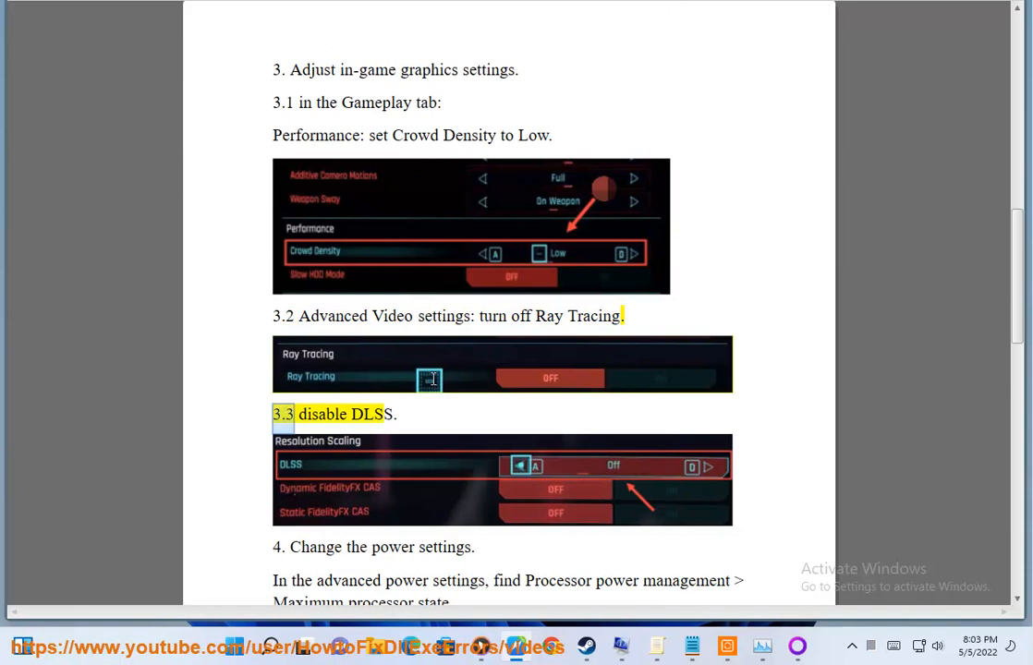
Step: Read step 4's power settings and bring up the Windows search panel
double_click(365, 414)
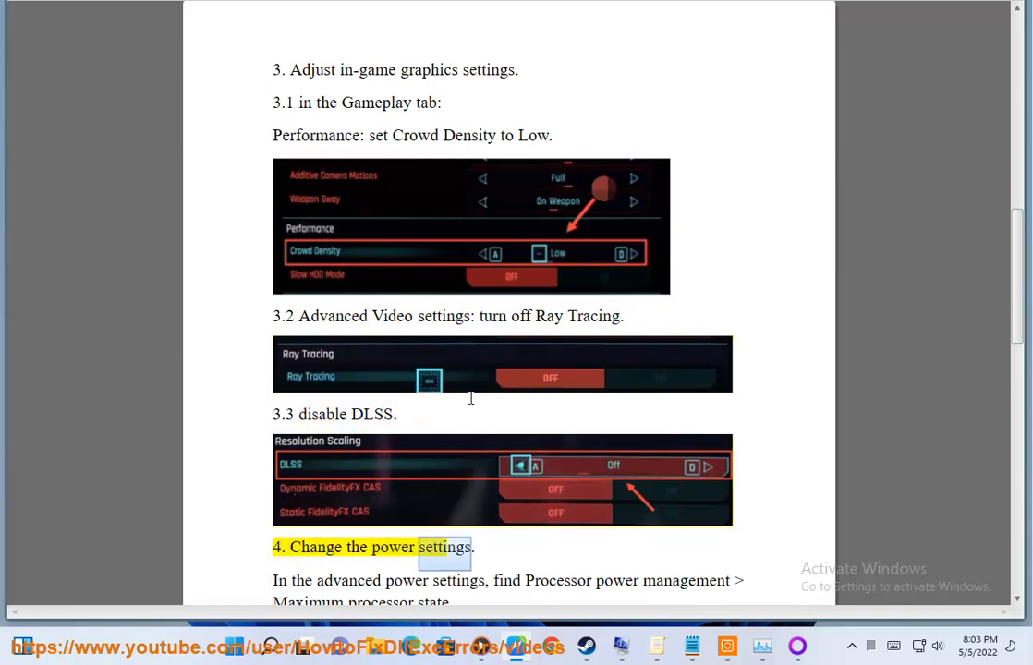
scroll("down", 3)
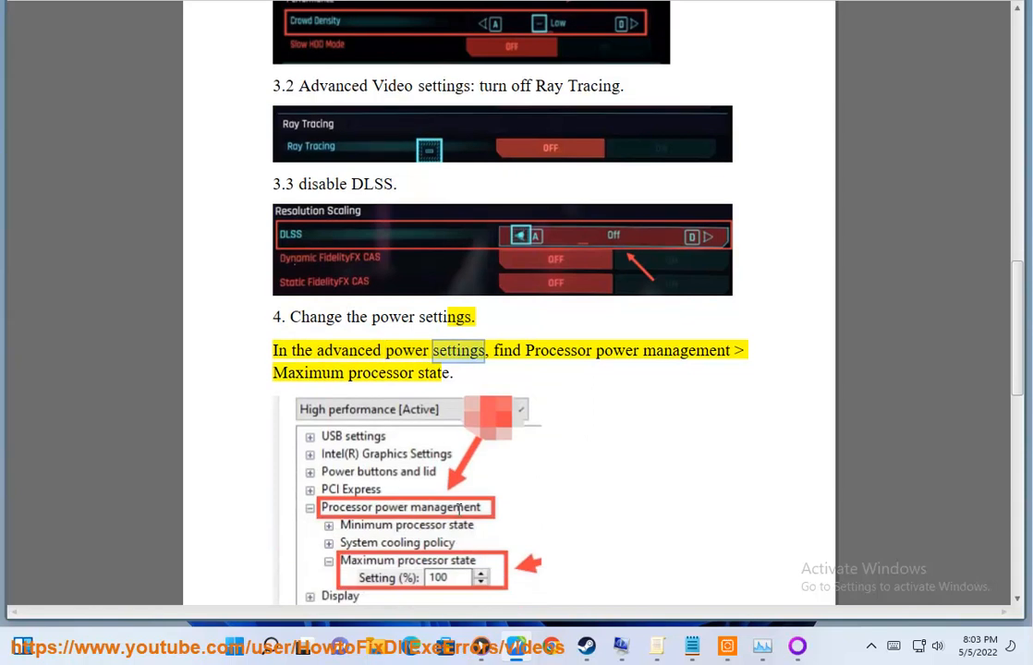
double_click(380, 373)
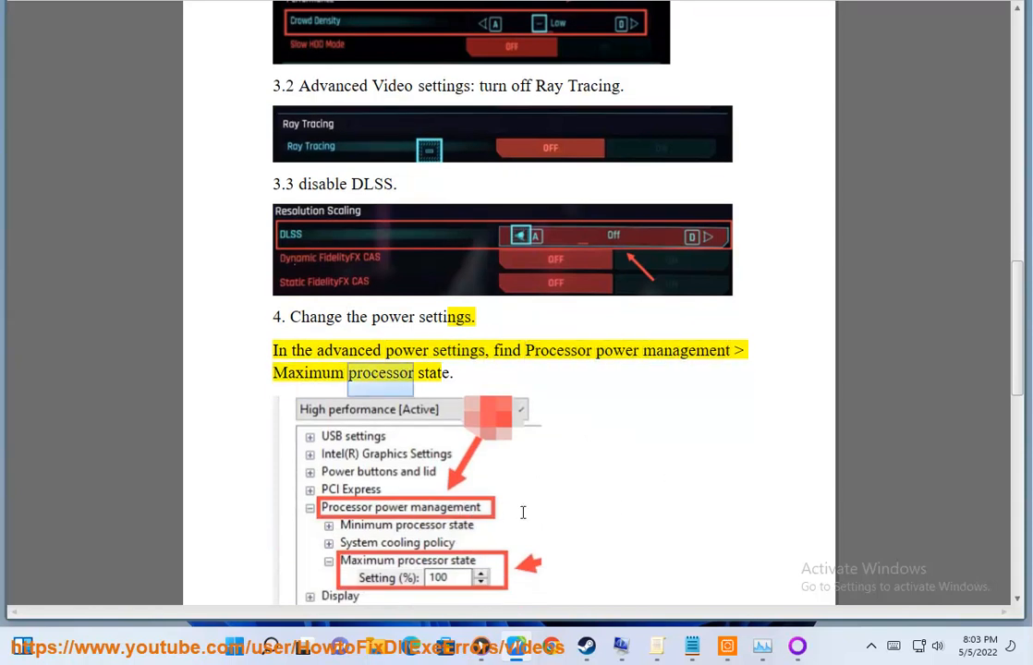
left_click(28, 643)
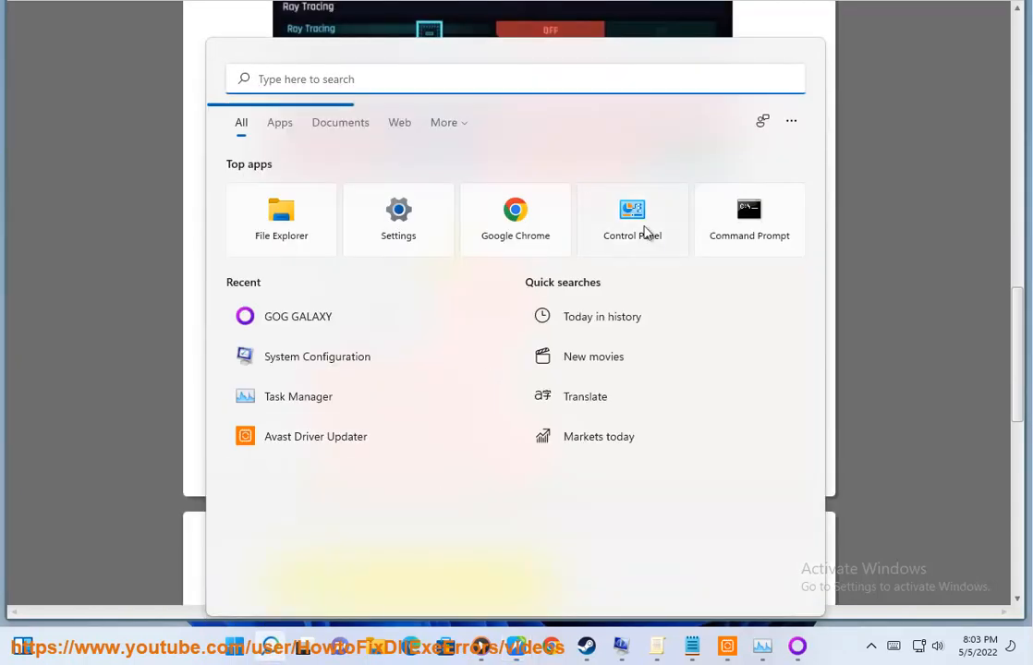
Step: Reach the System About page via Control Panel > System and Security > System
left_click(631, 218)
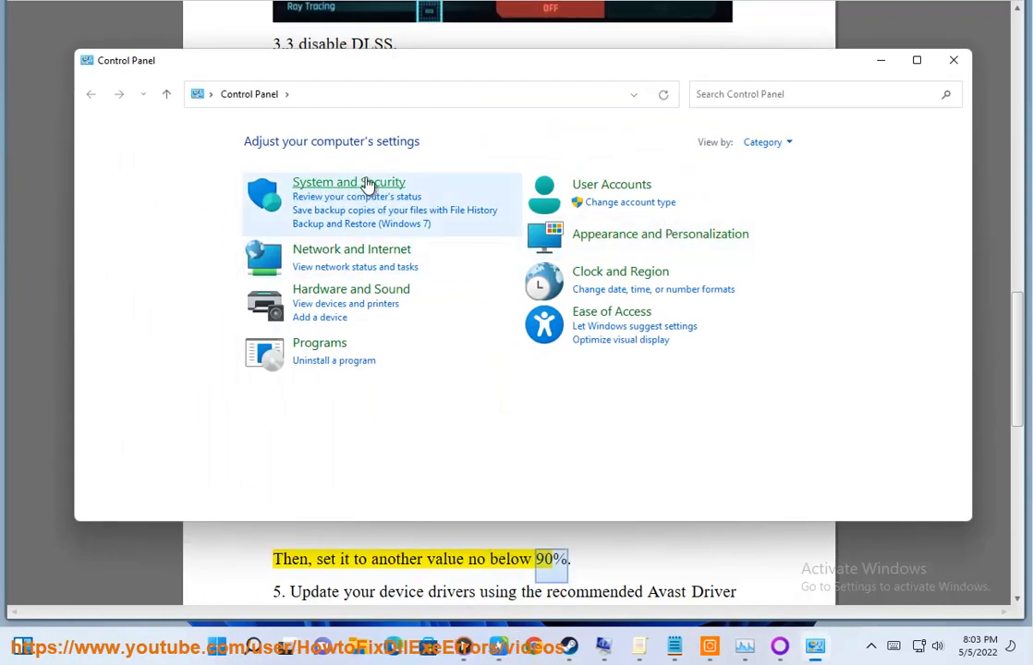
left_click(348, 183)
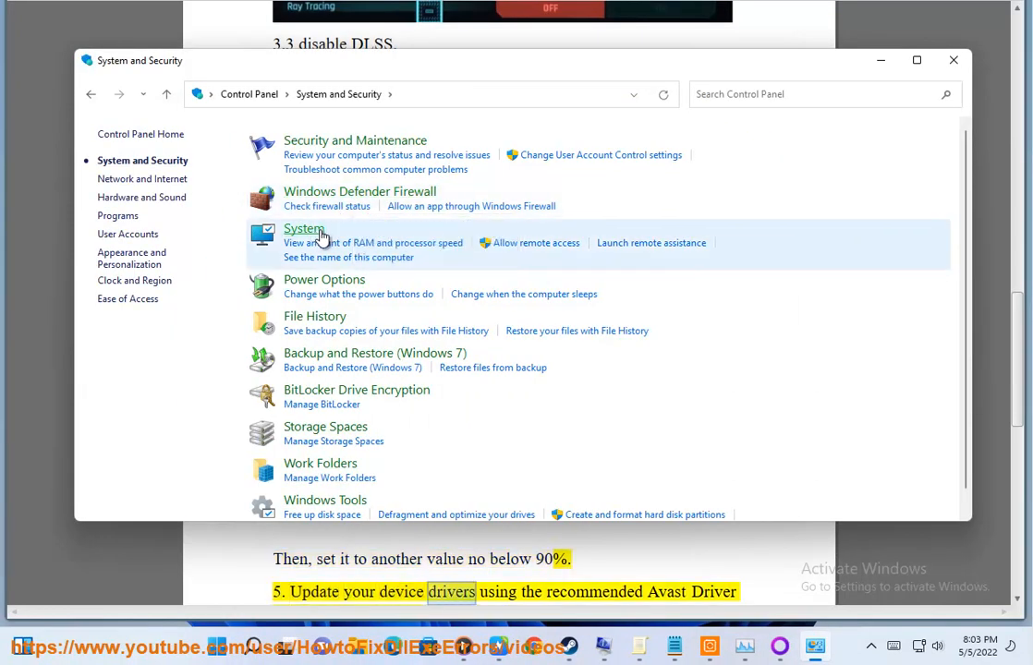
left_click(303, 229)
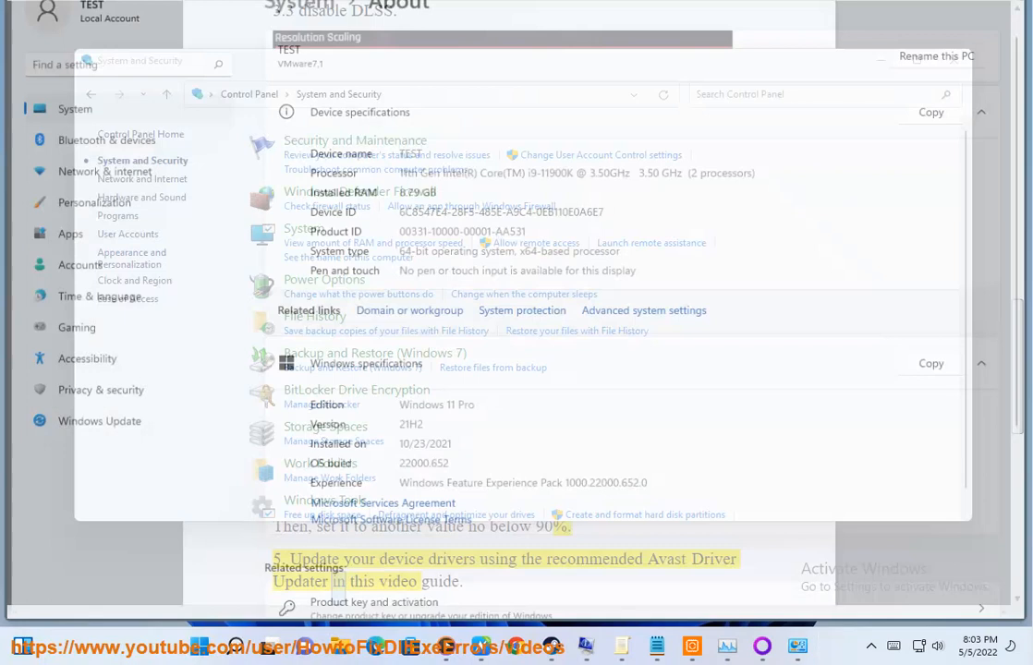